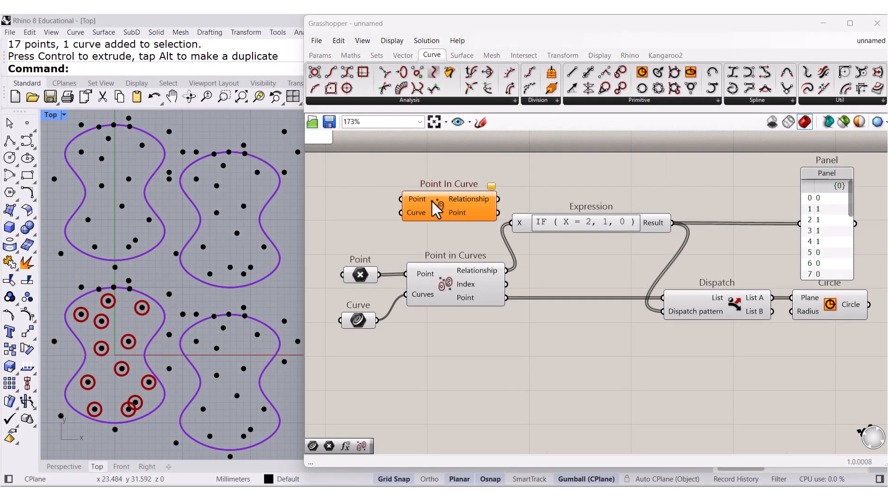
Reference the four closed Rhino curves into the Curve parameter via Set Multiple Curves.
scroll("up", 3)
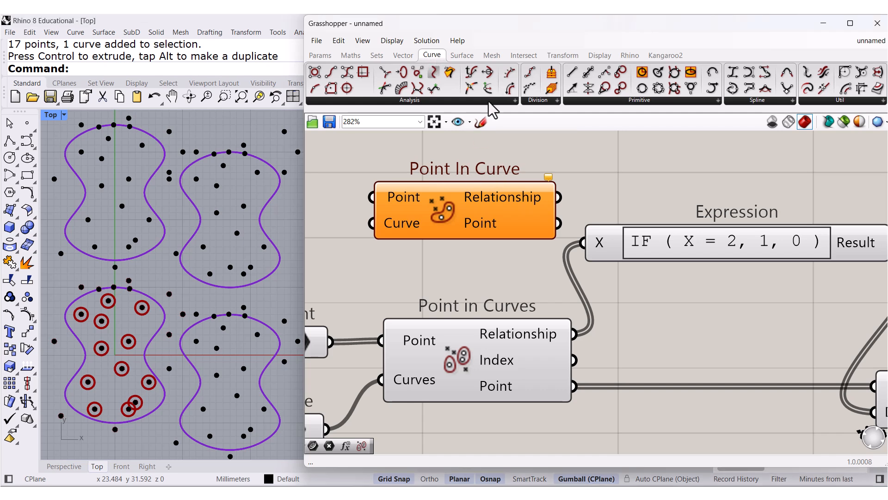
left_click(409, 100)
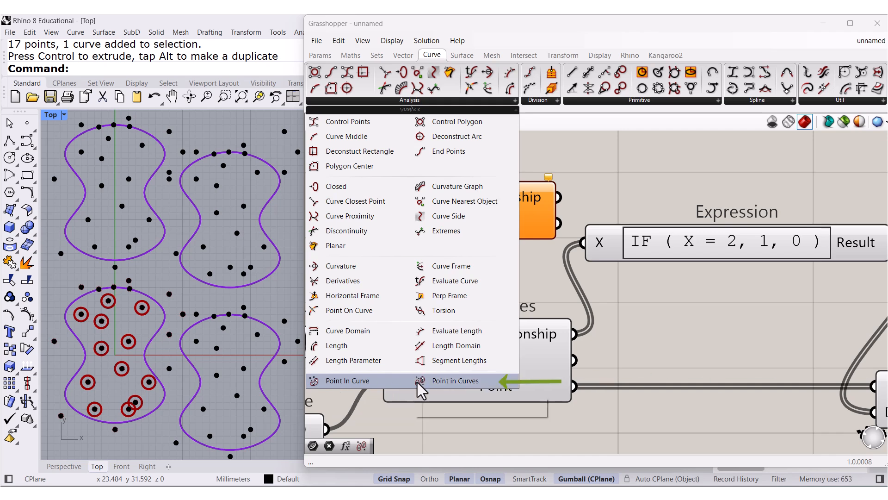
mouse_move(453, 380)
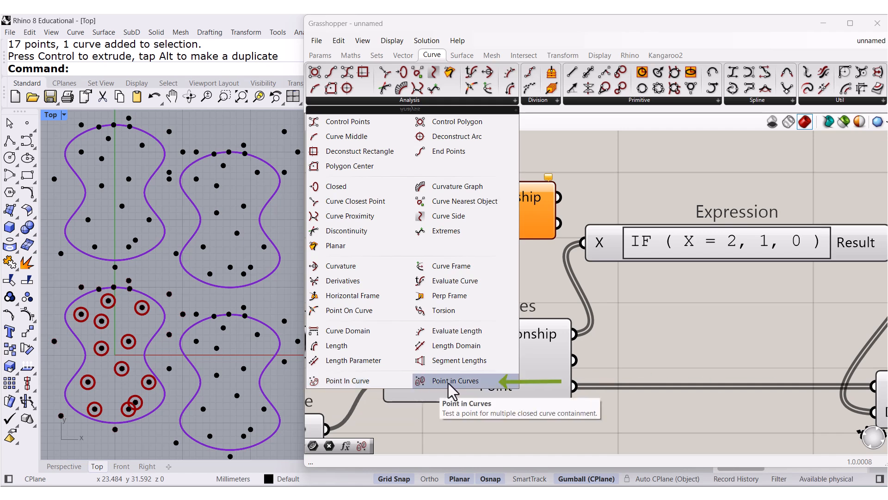
mouse_move(623, 367)
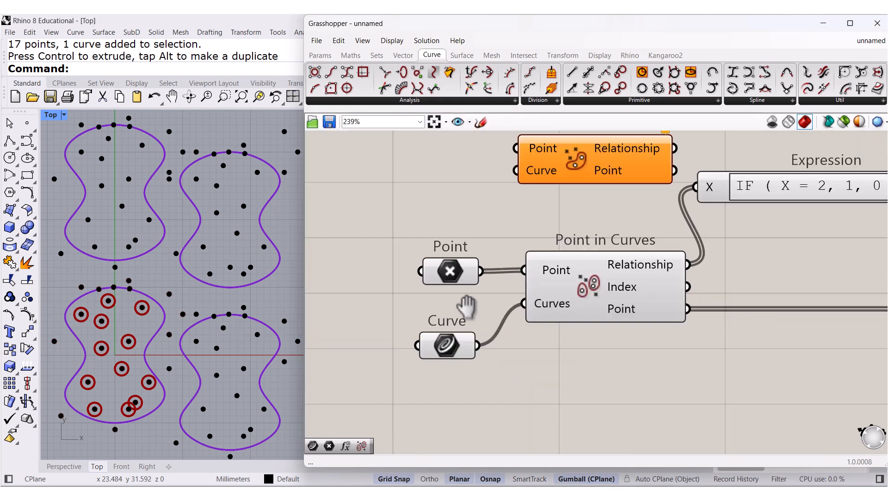
right_click(447, 345)
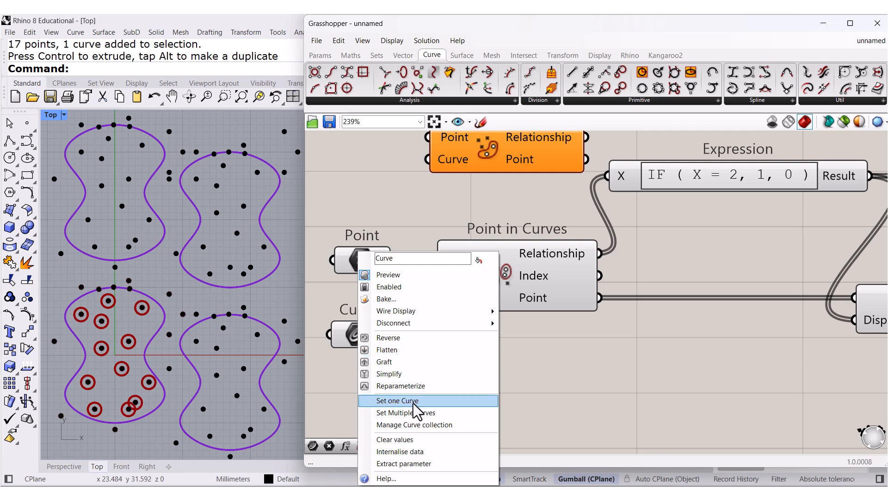
left_click(397, 401)
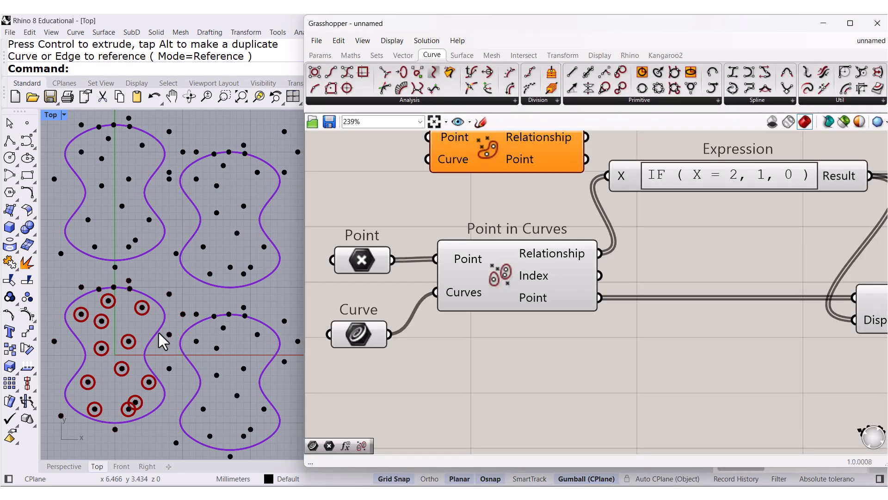
mouse_move(424, 364)
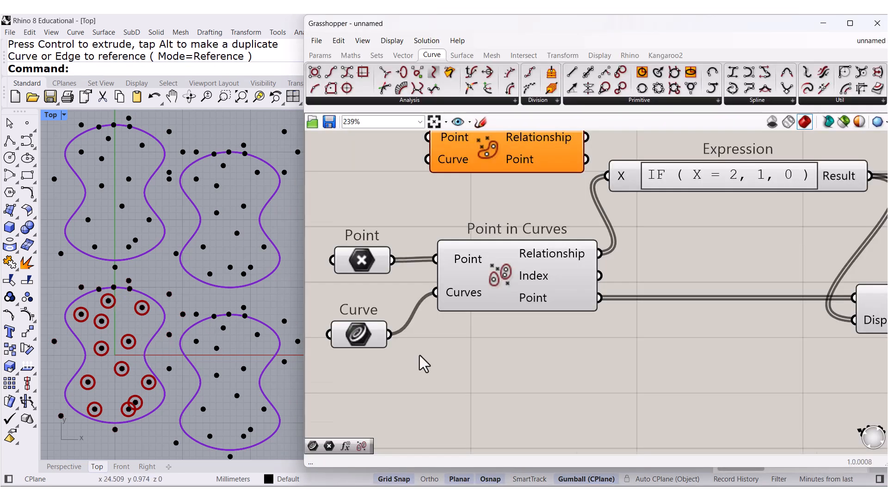
scroll("down", 3)
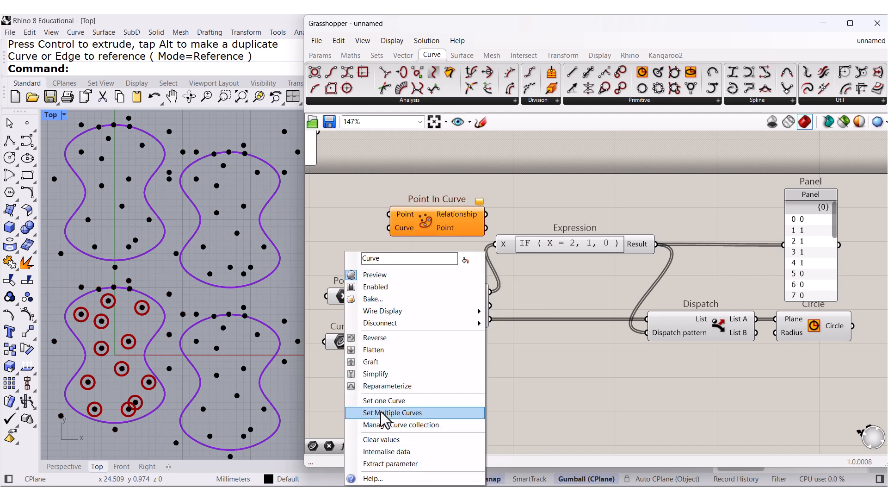
left_click(392, 413)
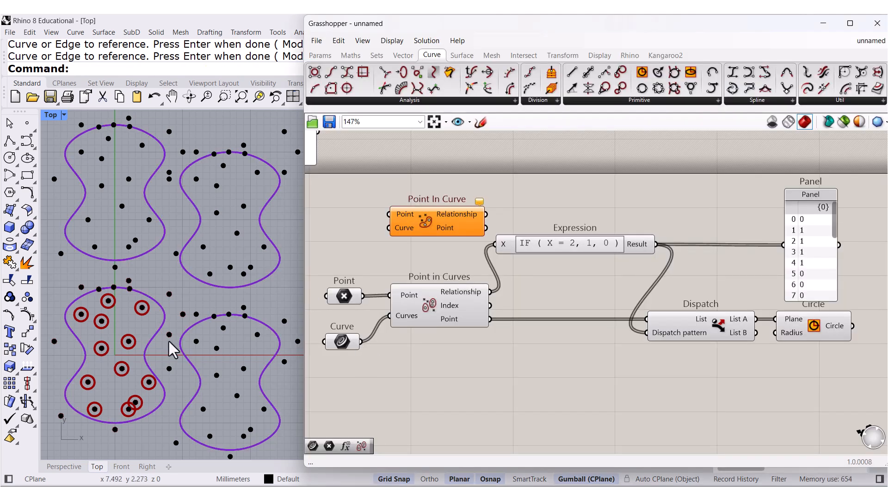
mouse_move(350, 306)
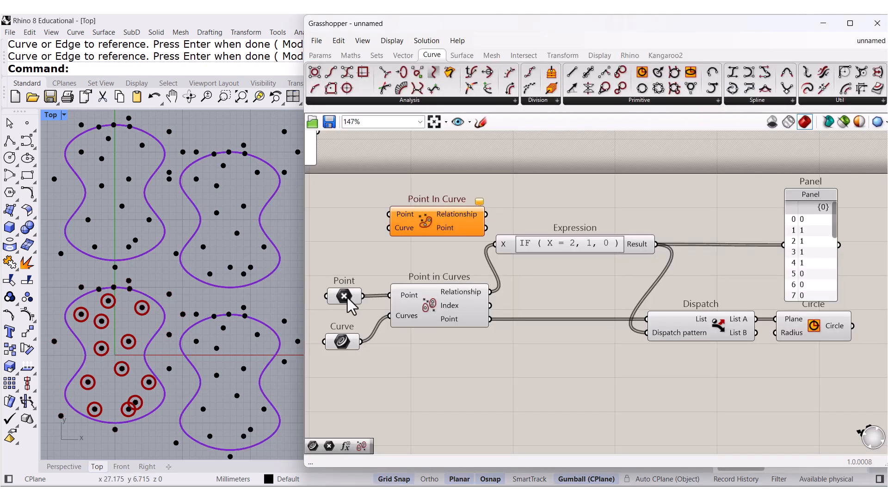
Reference all Rhino points into the Point parameter so circles mark points inside every curve.
left_click(345, 296)
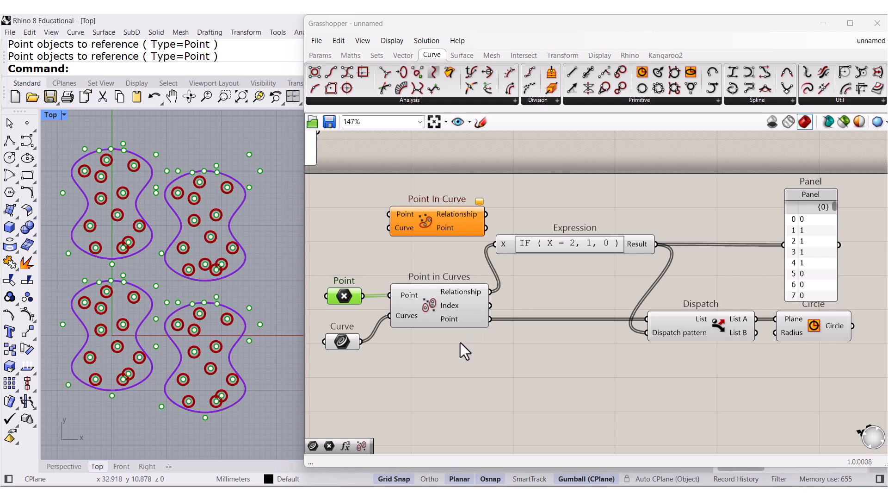
mouse_move(449, 344)
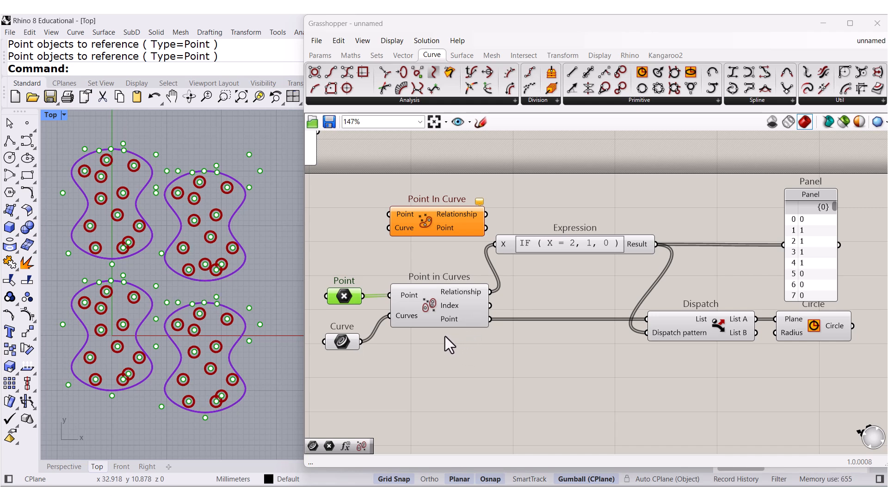
left_click(344, 295)
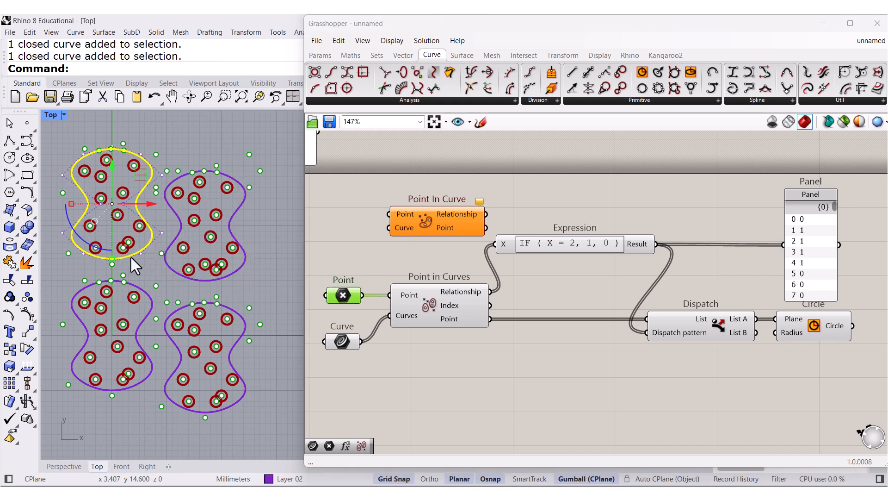
scroll("up", 3)
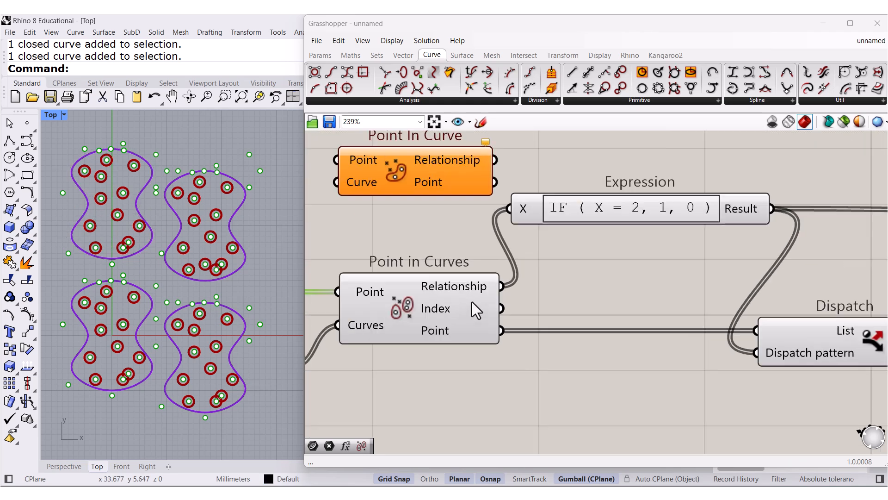
mouse_move(454, 286)
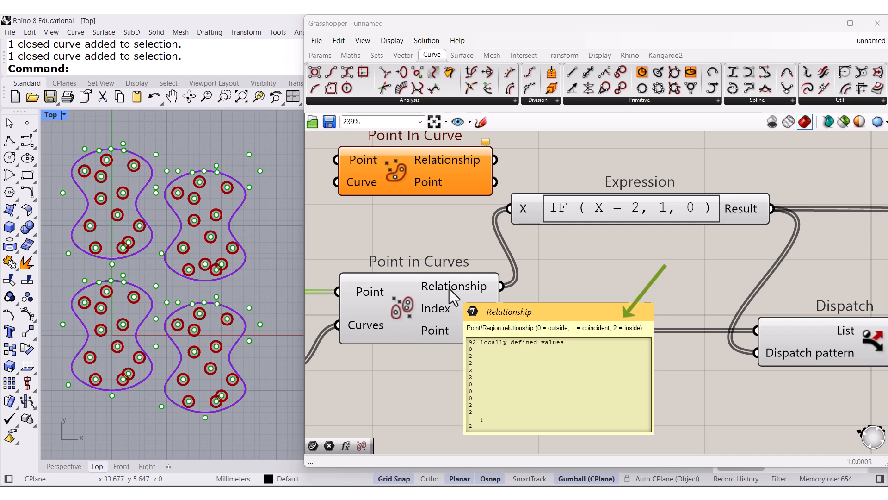
mouse_move(782, 300)
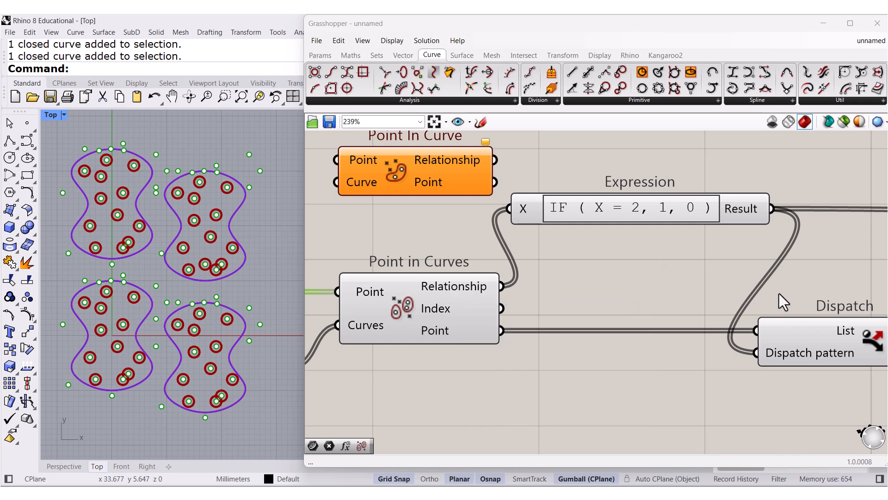
scroll("down", 3)
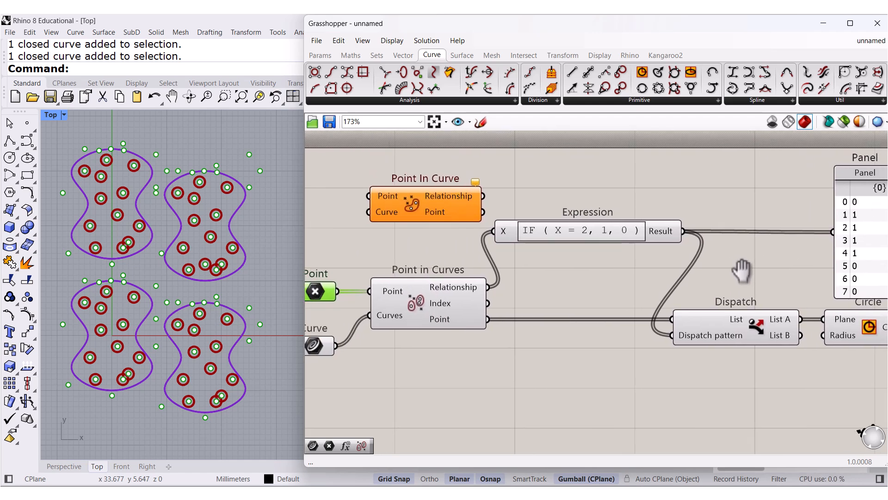
Select the Point In Curve component and list the Curve > Analysis components again.
left_click(424, 203)
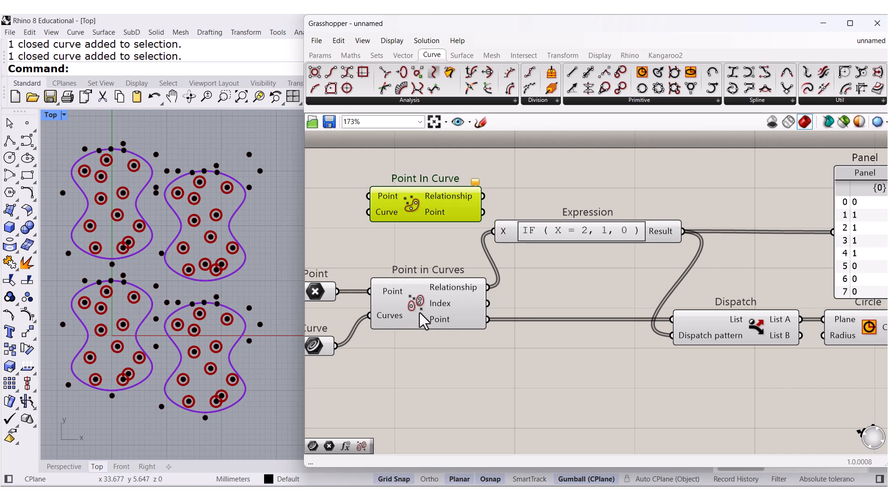
mouse_move(392, 328)
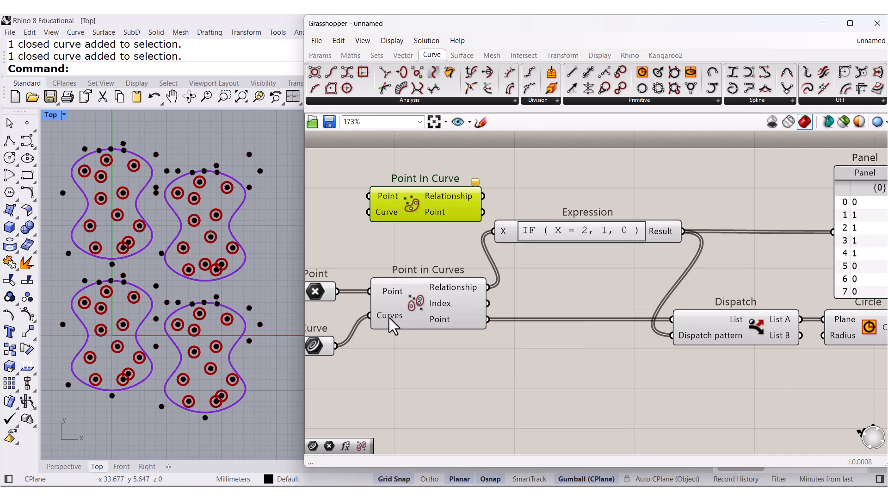
mouse_move(275, 321)
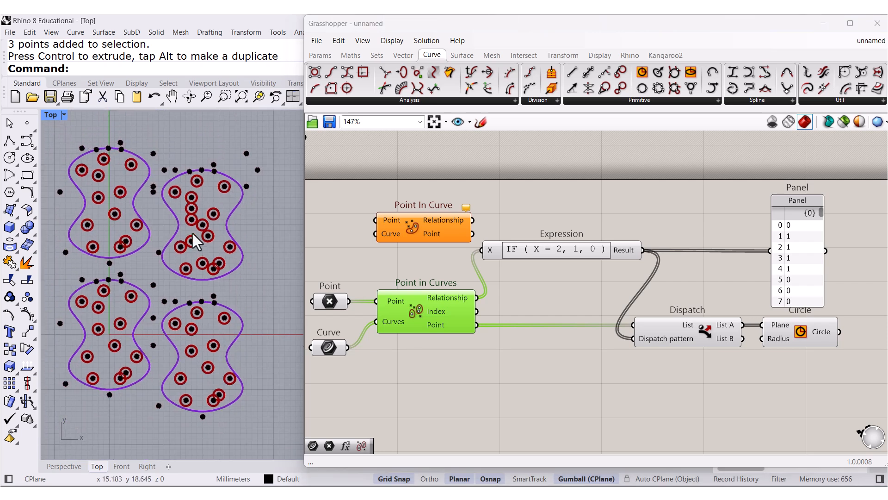
mouse_move(203, 235)
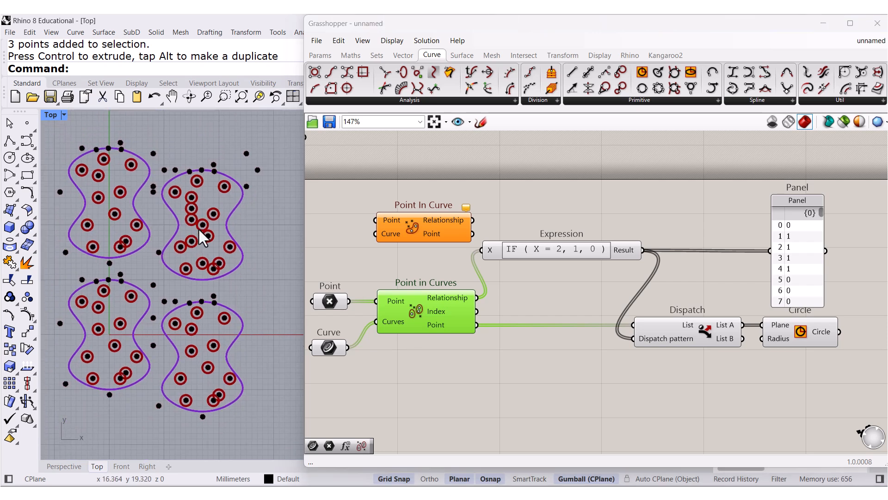
mouse_move(463, 55)
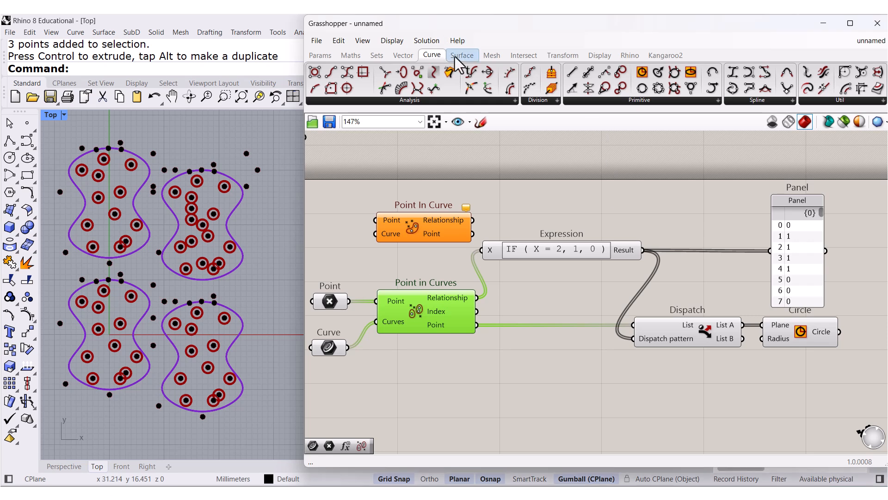
left_click(409, 100)
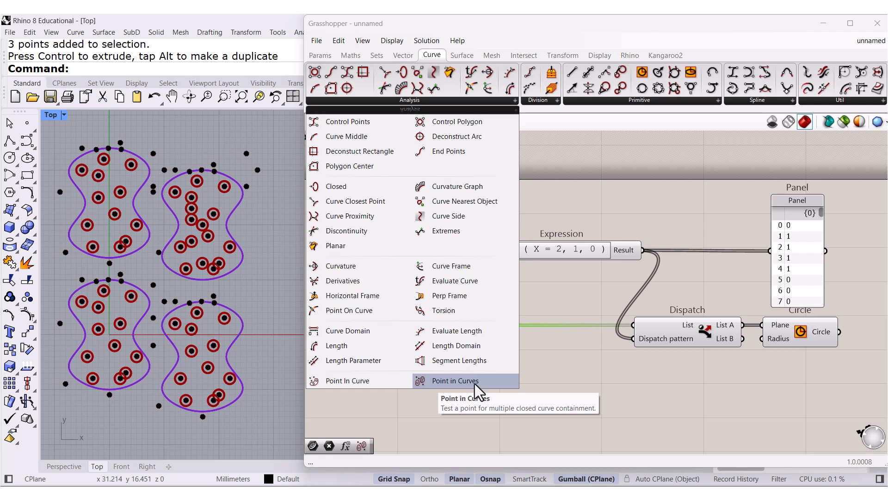
mouse_move(478, 392)
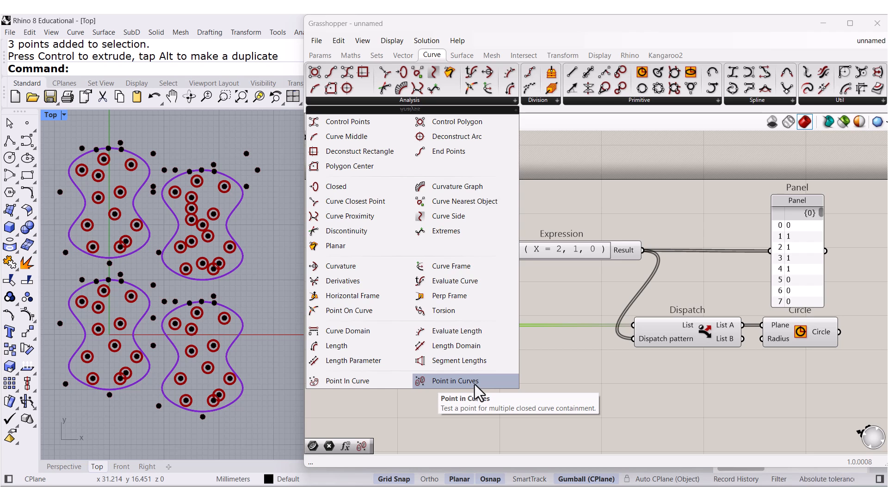